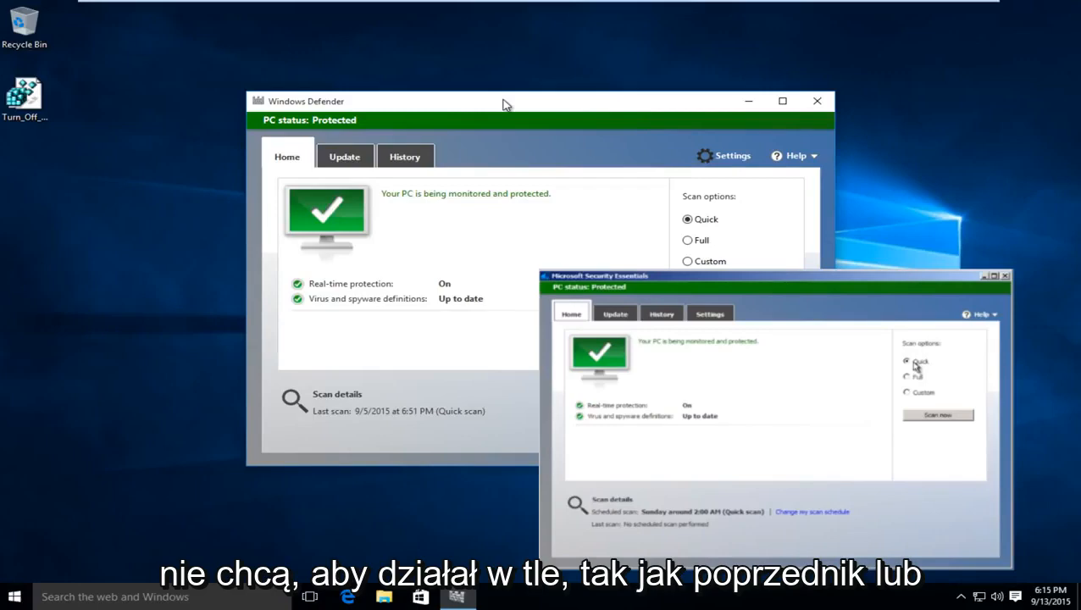
Launch the Settings app to its home page showing Update & security
{"action": "left_click", "coordinate": [1007, 274]}
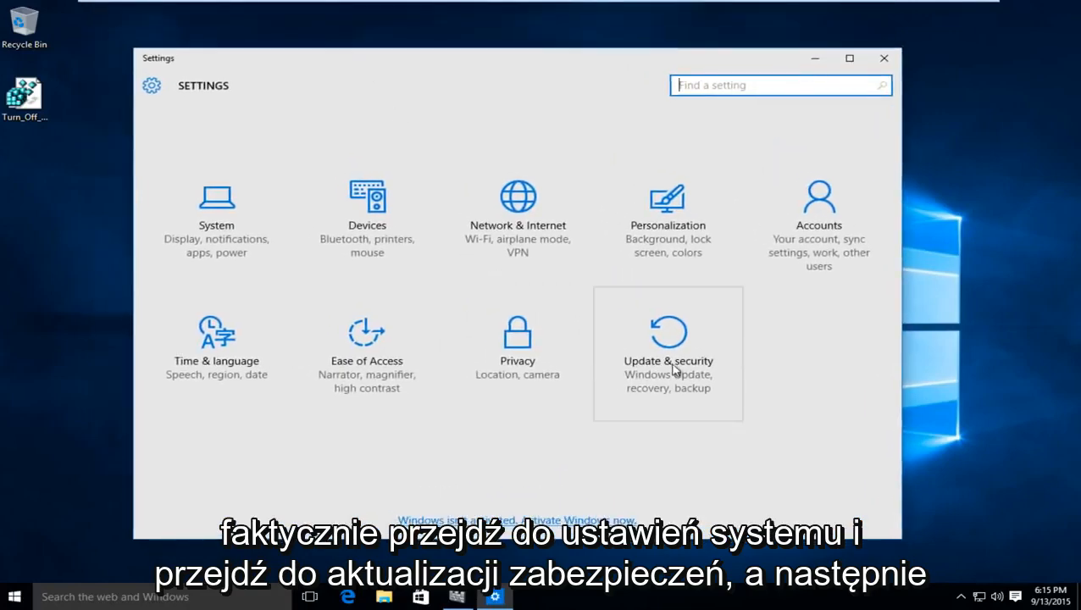
Switch Windows Defender's Real-time protection toggle to Off under Update & Security
{"action": "left_click", "coordinate": [668, 351]}
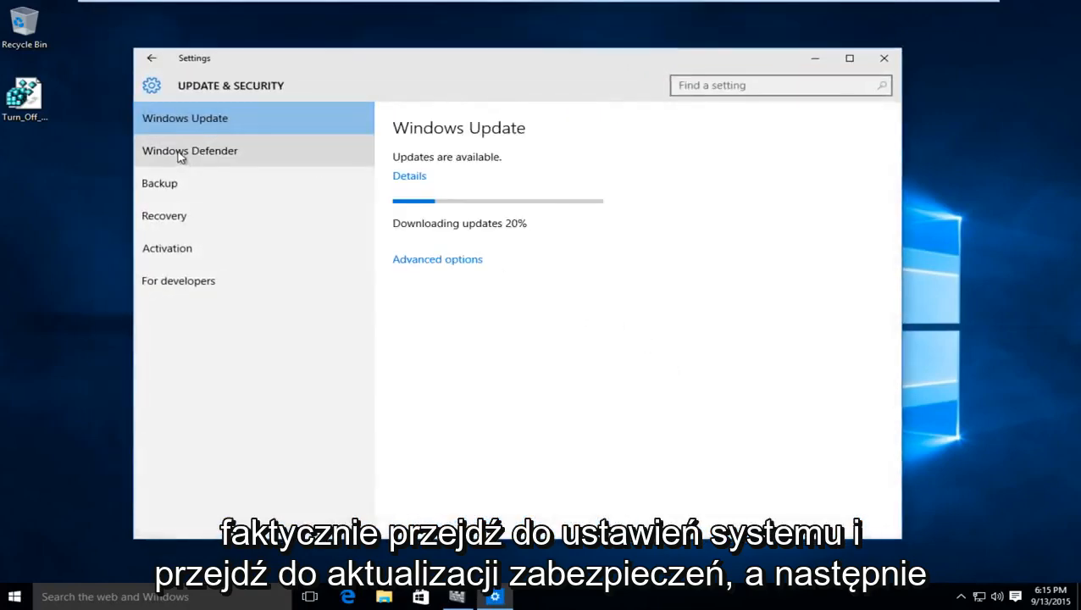
{"action": "left_click", "coordinate": [189, 149]}
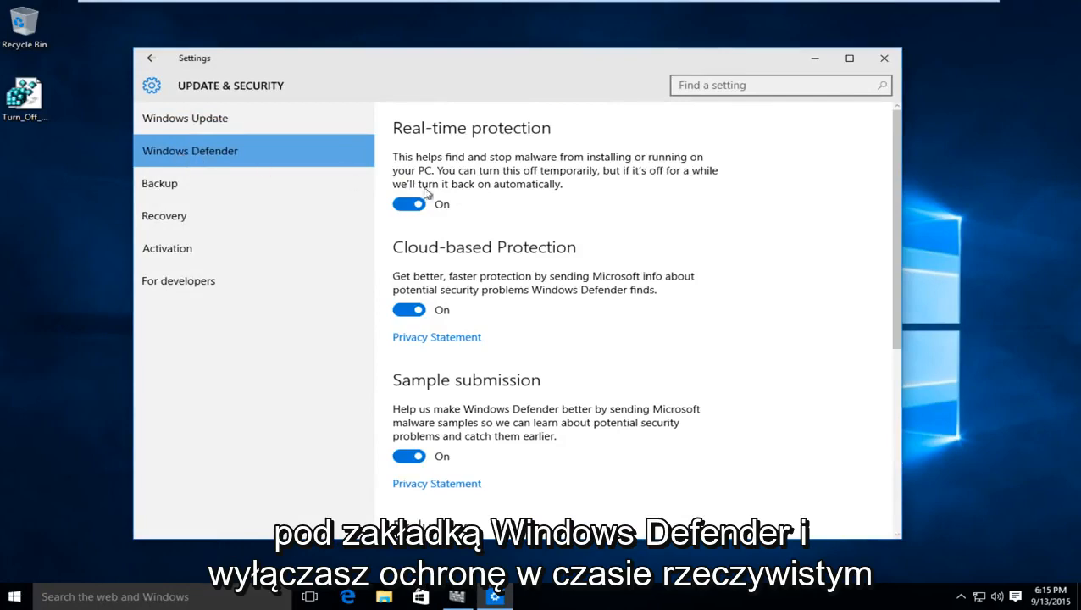
{"action": "left_click", "coordinate": [410, 203]}
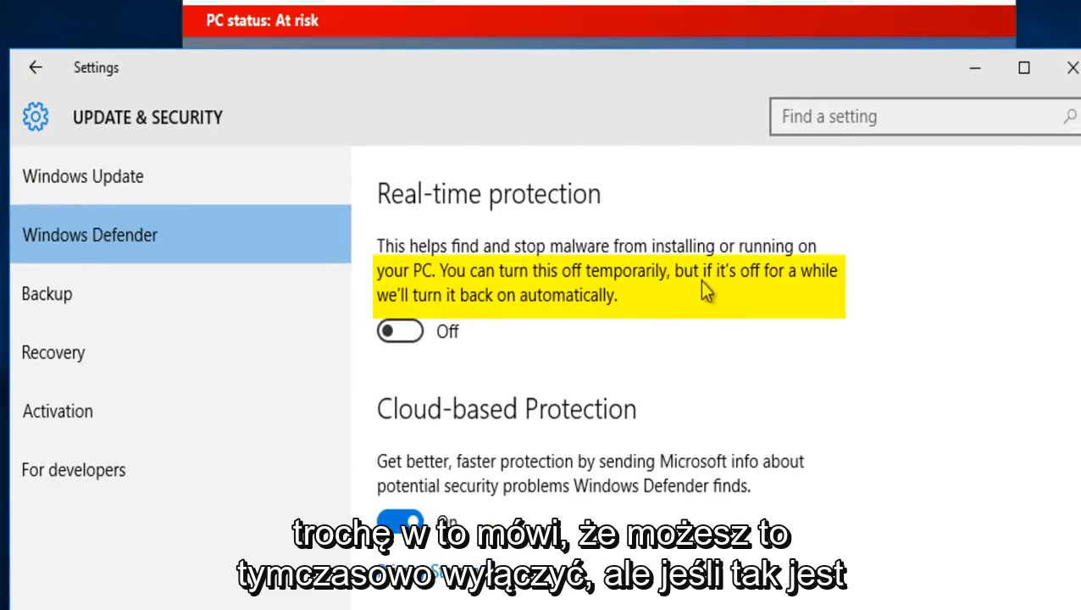
{"action": "mouse_move", "coordinate": [448, 320]}
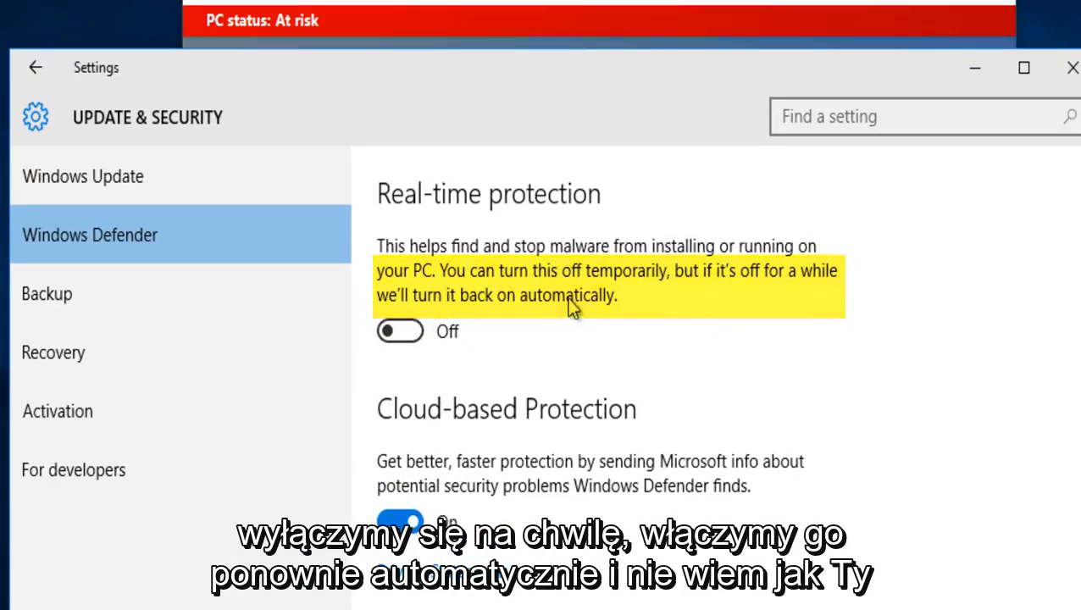
{"action": "scroll", "scroll_direction": "down", "scroll_amount": 3}
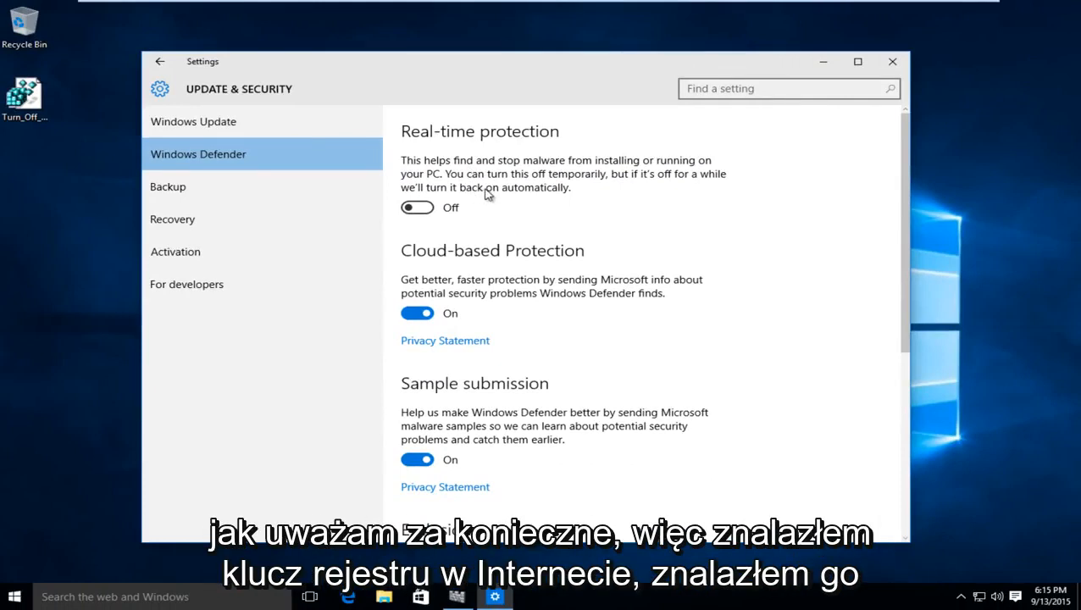
{"action": "mouse_move", "coordinate": [654, 167]}
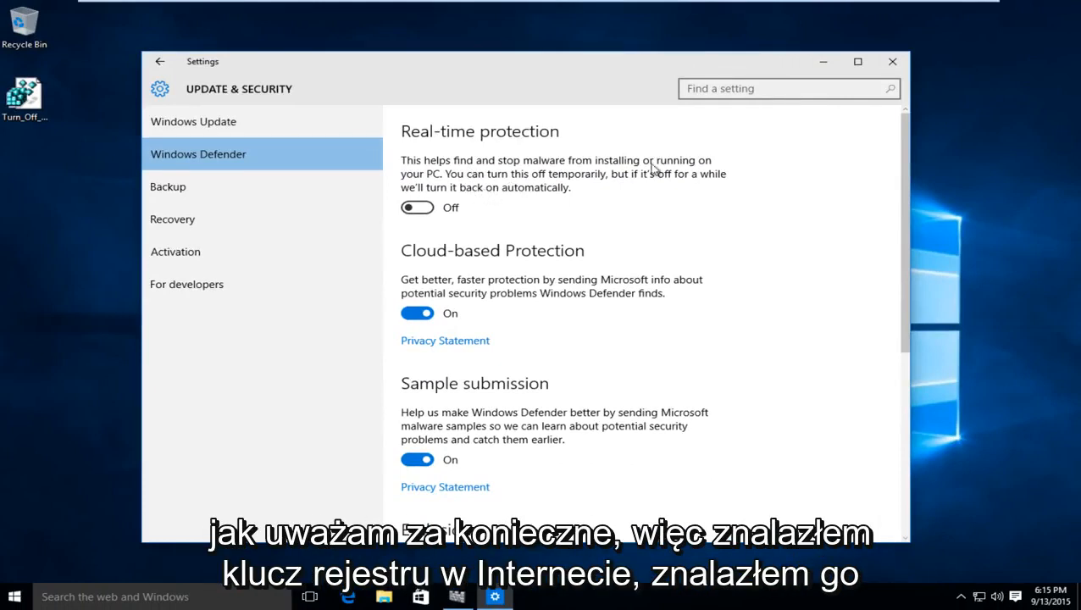
{"action": "mouse_move", "coordinate": [891, 61]}
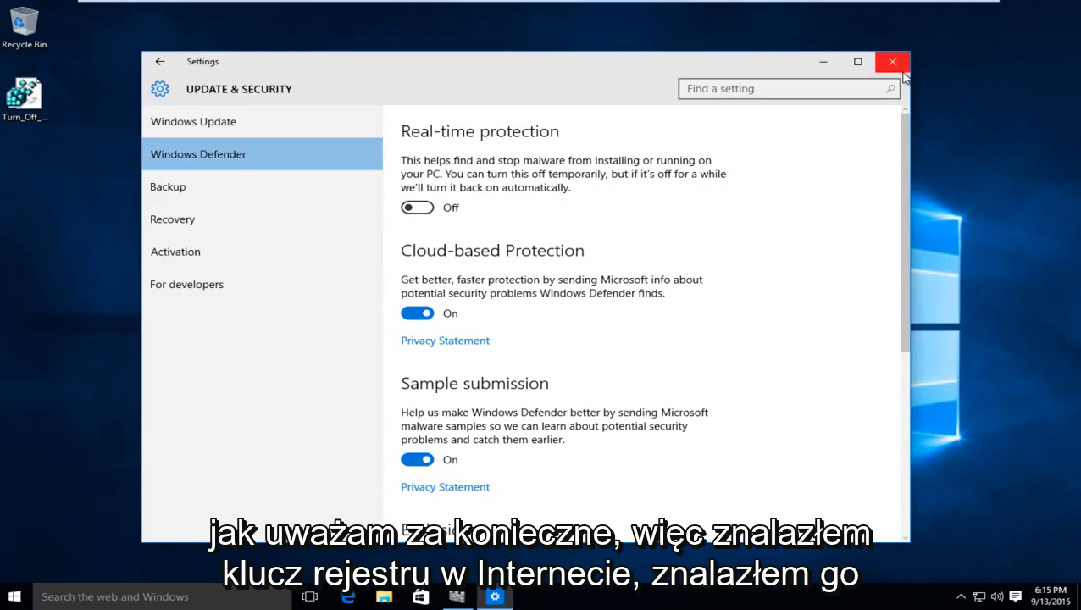
{"action": "mouse_move", "coordinate": [891, 61]}
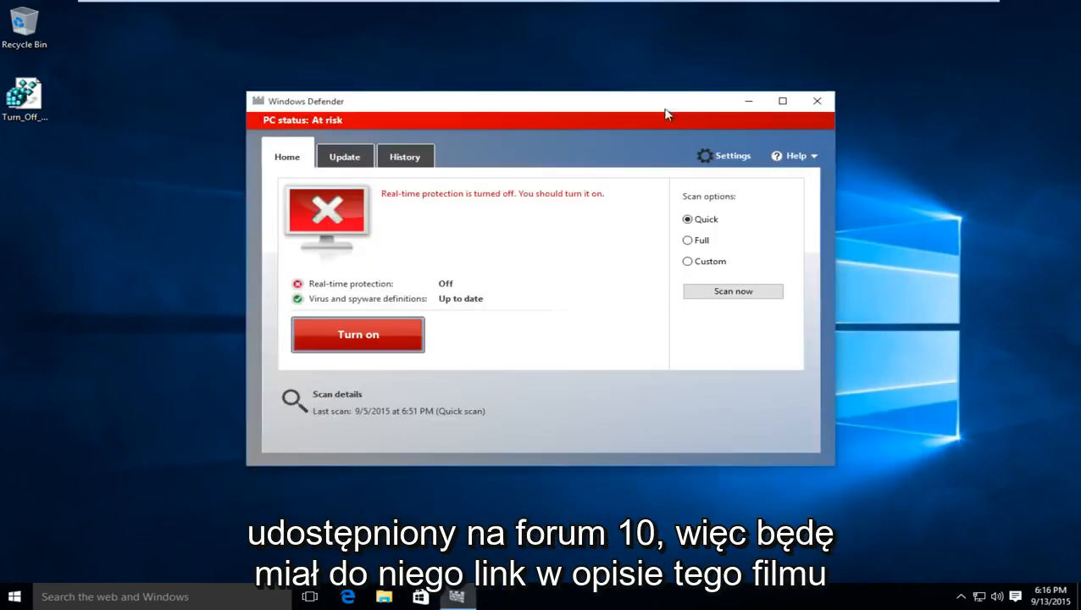
{"action": "mouse_move", "coordinate": [305, 119]}
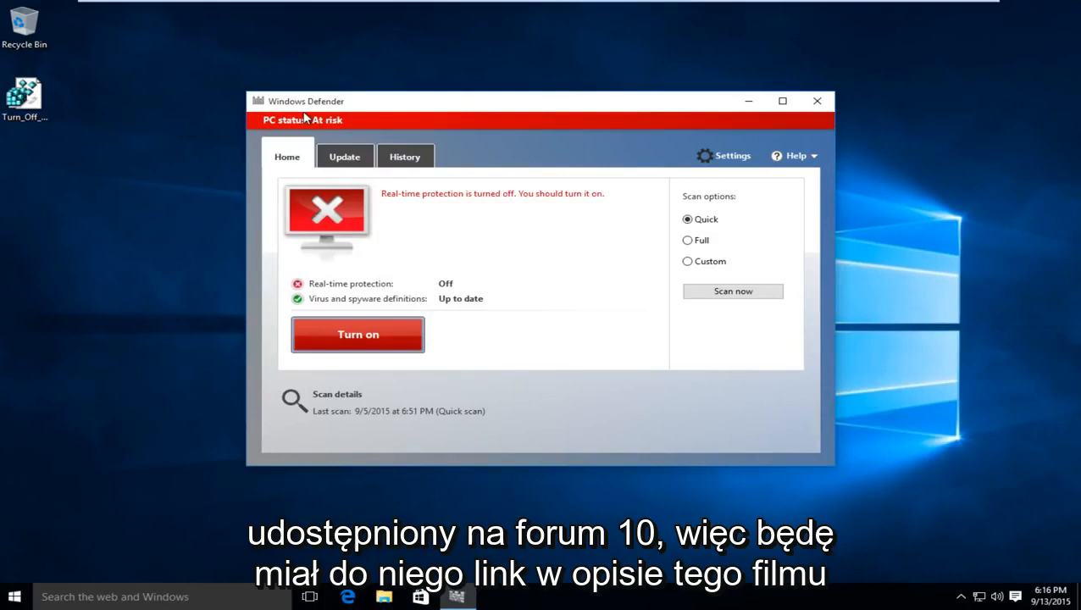
{"action": "mouse_move", "coordinate": [423, 121]}
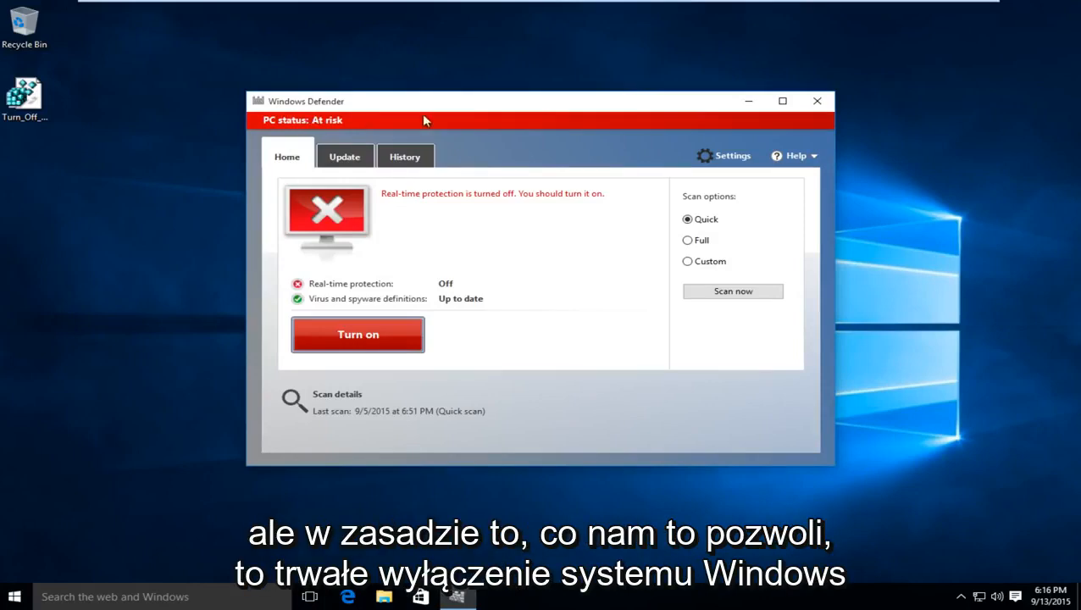
Close the Windows Defender window showing the PC status as At risk
{"action": "left_click", "coordinate": [816, 101]}
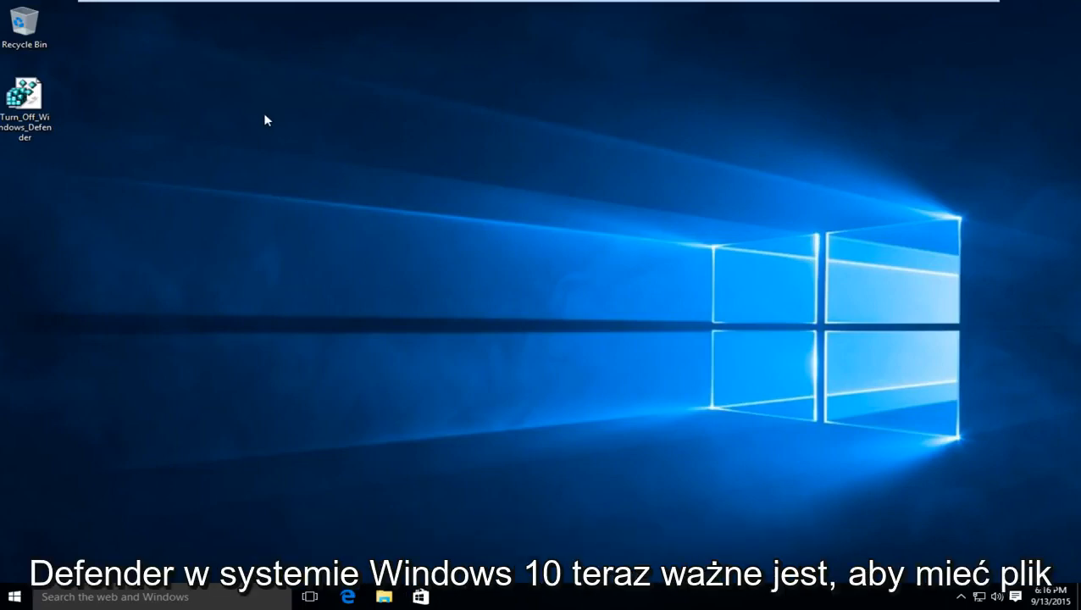
{"action": "mouse_move", "coordinate": [57, 118]}
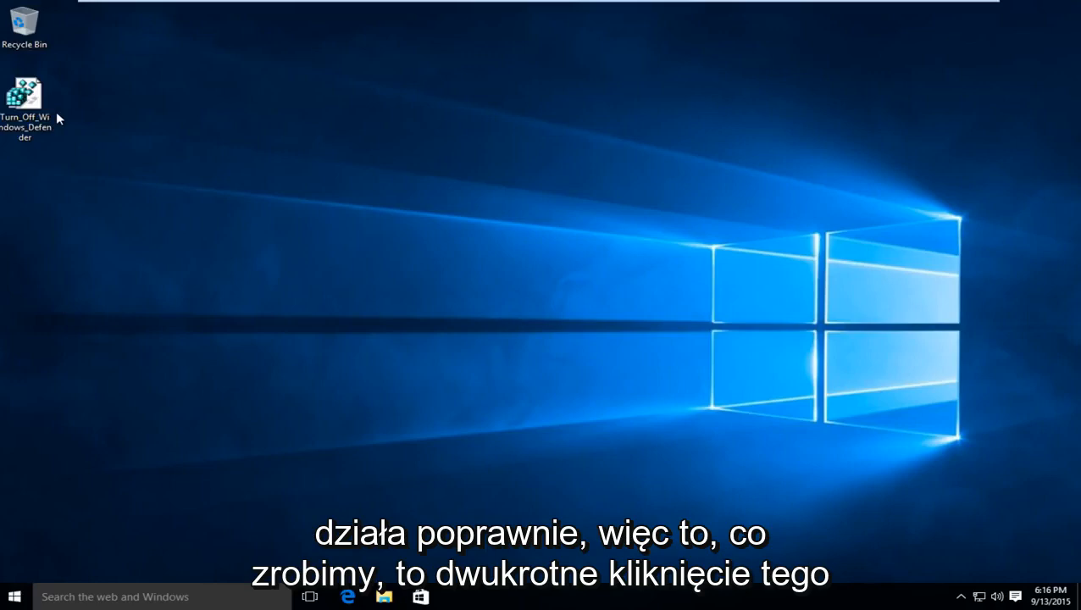
Run Turn_Off_Windows_Defender.reg from the desktop and allow Registry Editor through UAC
{"action": "double_click", "coordinate": [24, 92]}
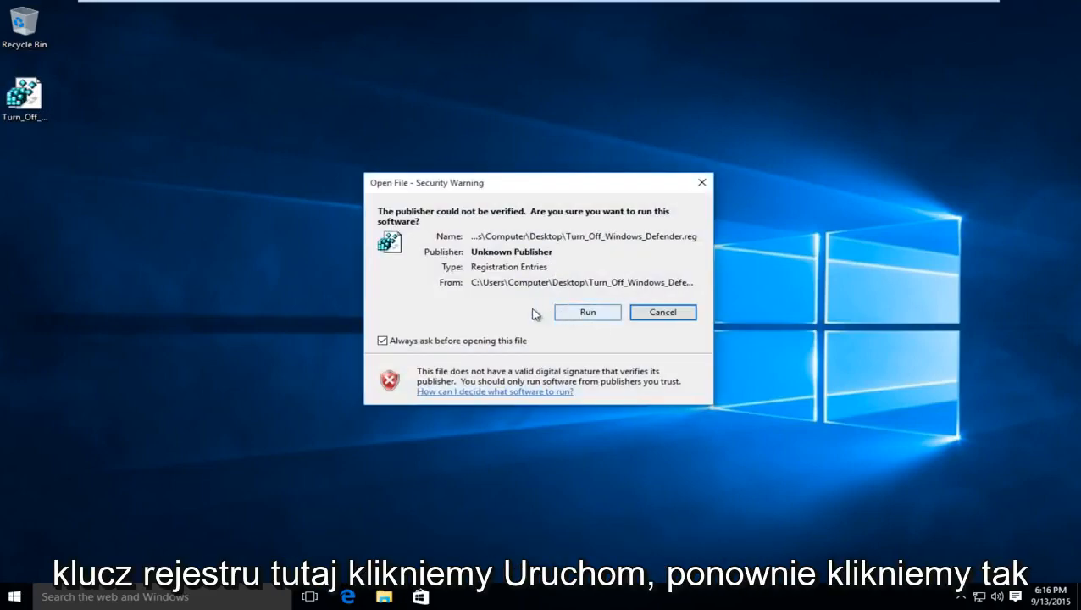
{"action": "left_click", "coordinate": [586, 312]}
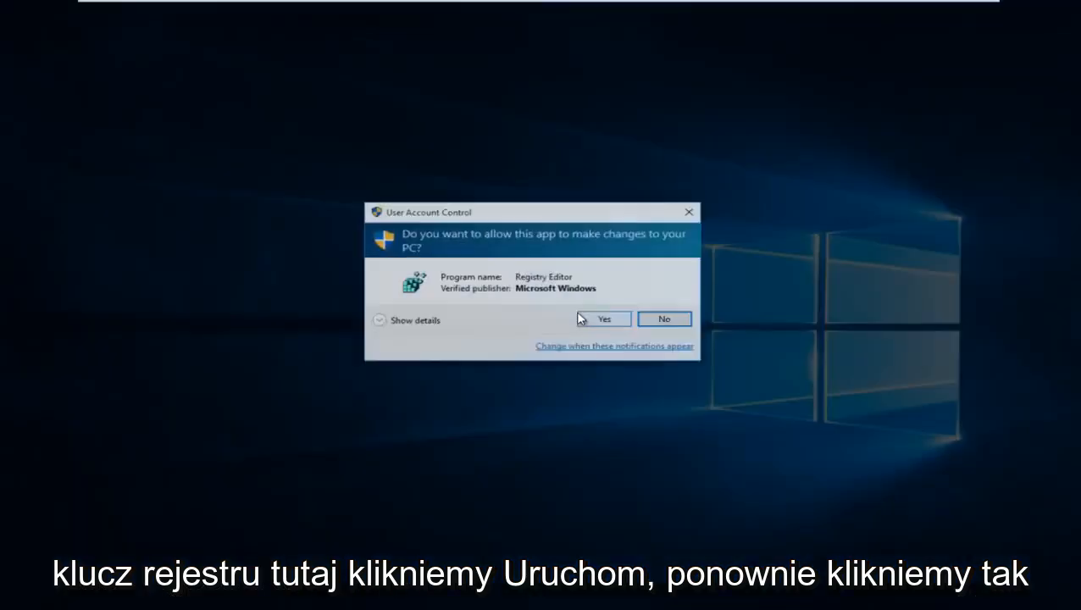
{"action": "left_click", "coordinate": [603, 319]}
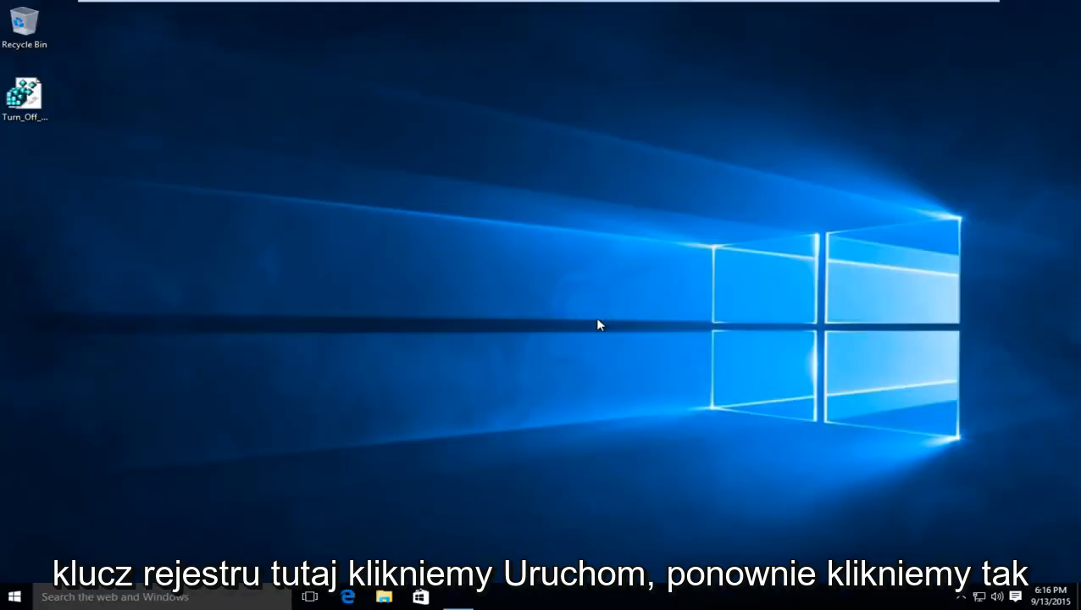
Confirm adding the keys to the registry and dismiss the success message
{"action": "double_click", "coordinate": [26, 93]}
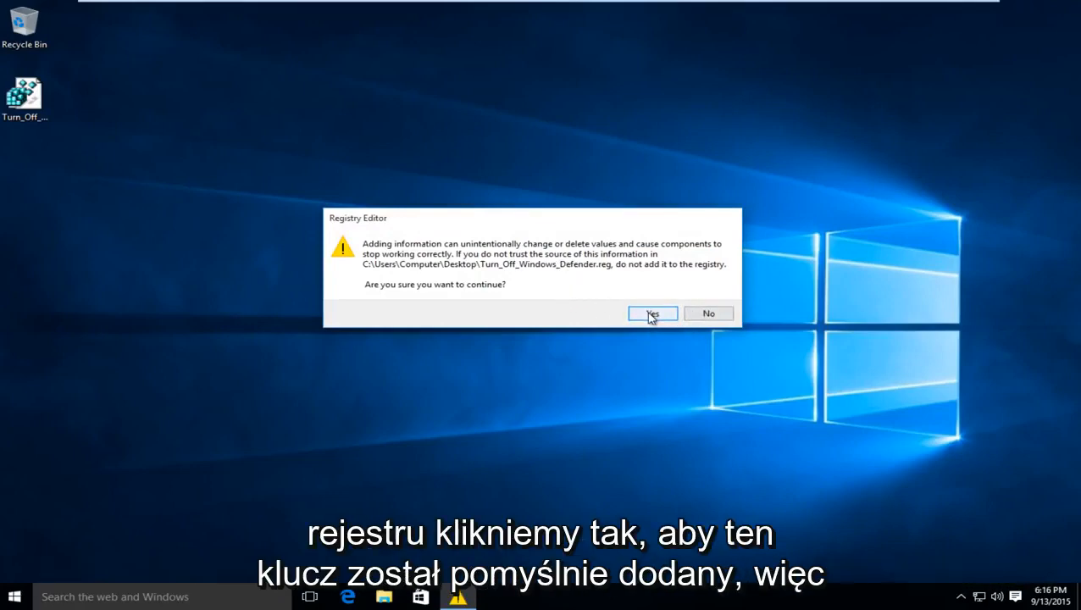
{"action": "left_click", "coordinate": [650, 312]}
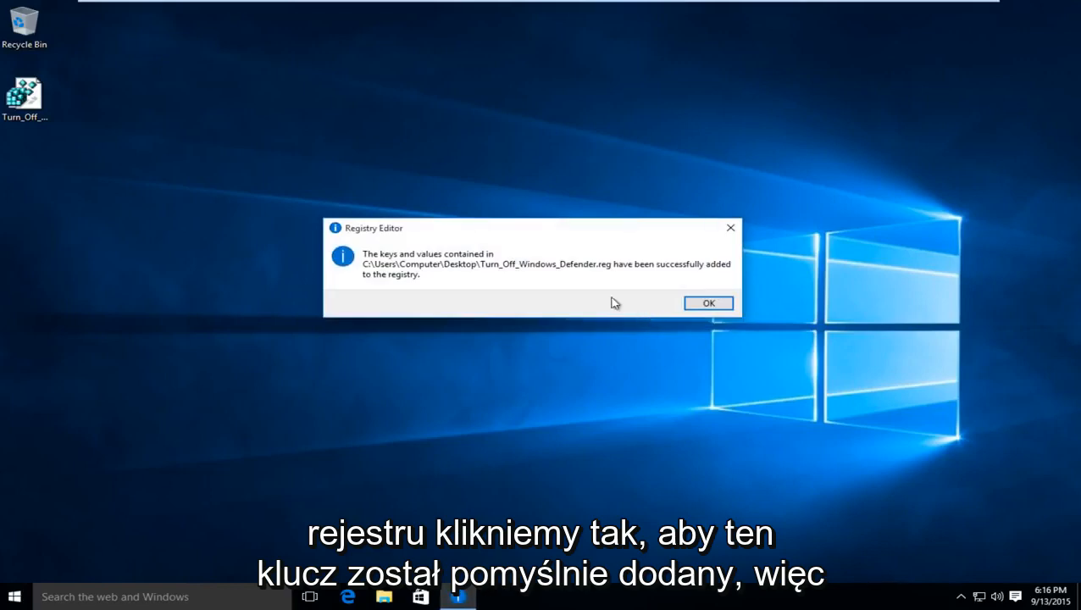
{"action": "mouse_move", "coordinate": [471, 268]}
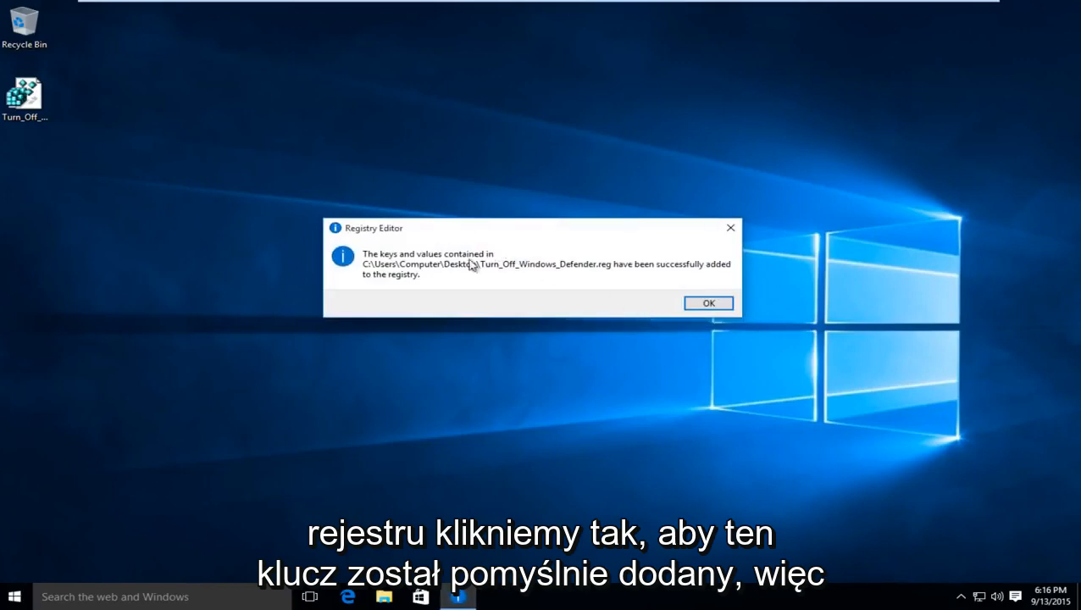
{"action": "left_click", "coordinate": [708, 303]}
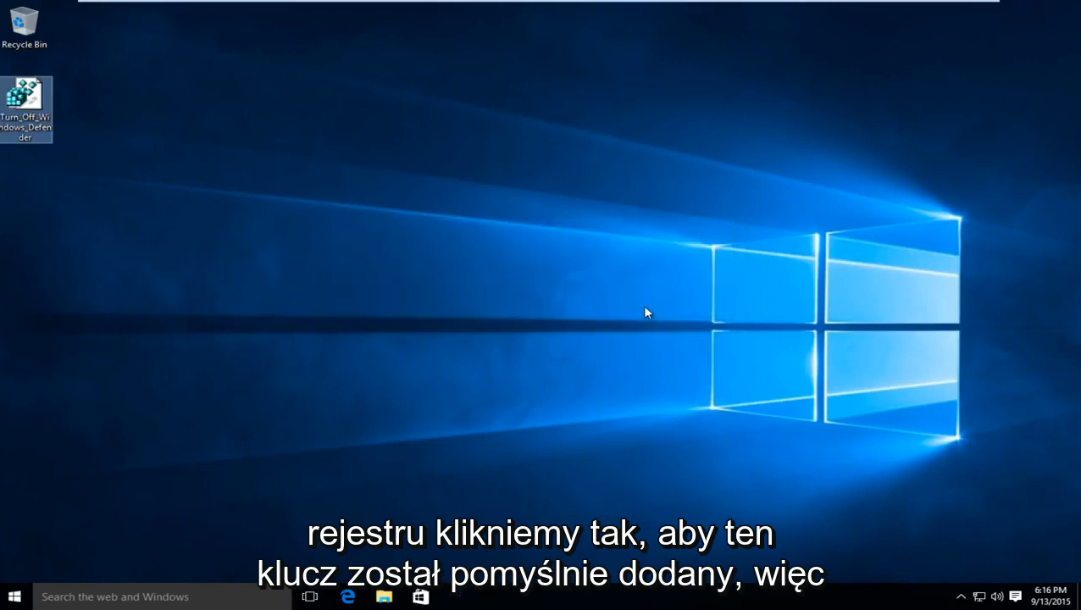
Check the greyed-out Windows Defender toggles under Update & Security, then close Settings
{"action": "left_click", "coordinate": [13, 596]}
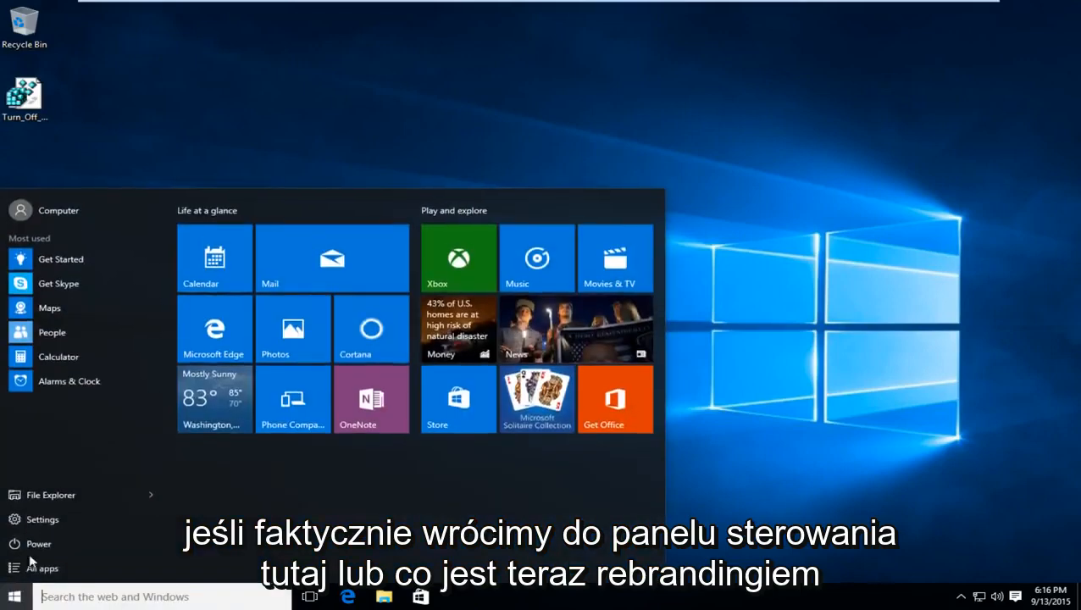
{"action": "left_click", "coordinate": [39, 519]}
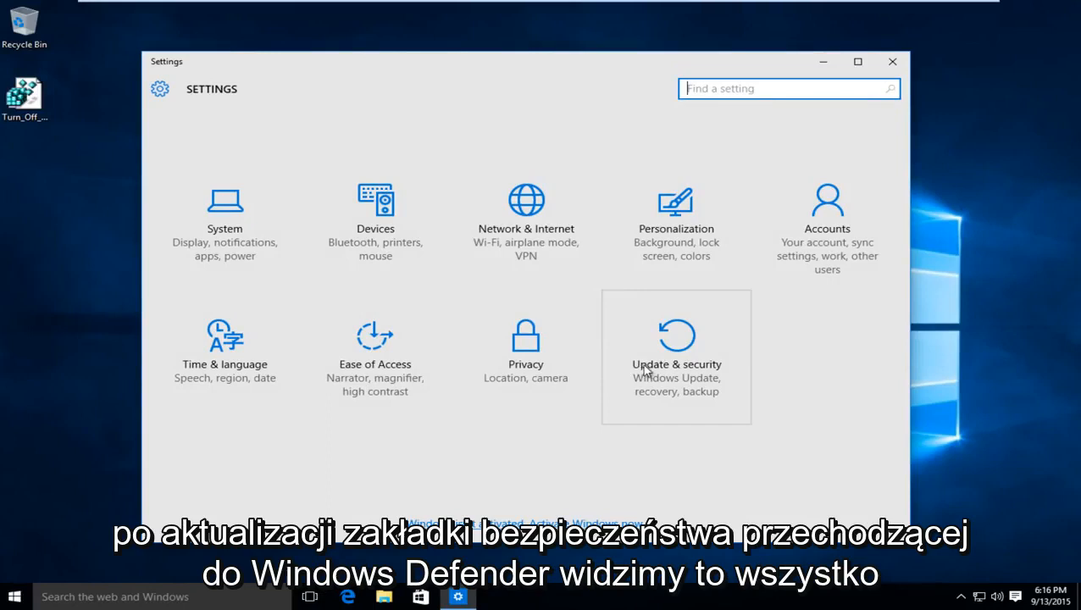
{"action": "left_click", "coordinate": [676, 356]}
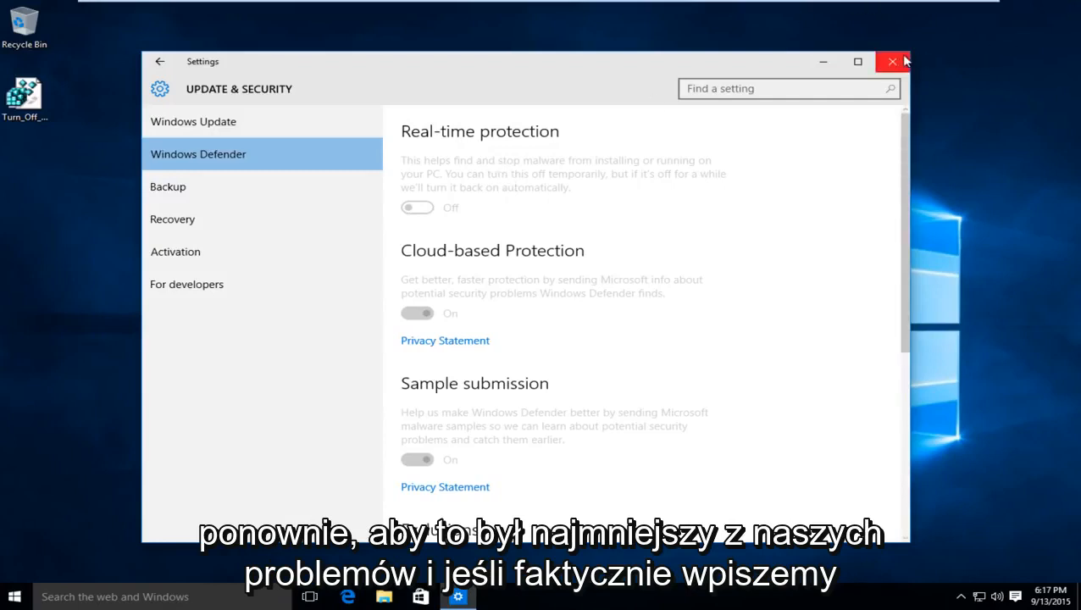
{"action": "left_click", "coordinate": [890, 61]}
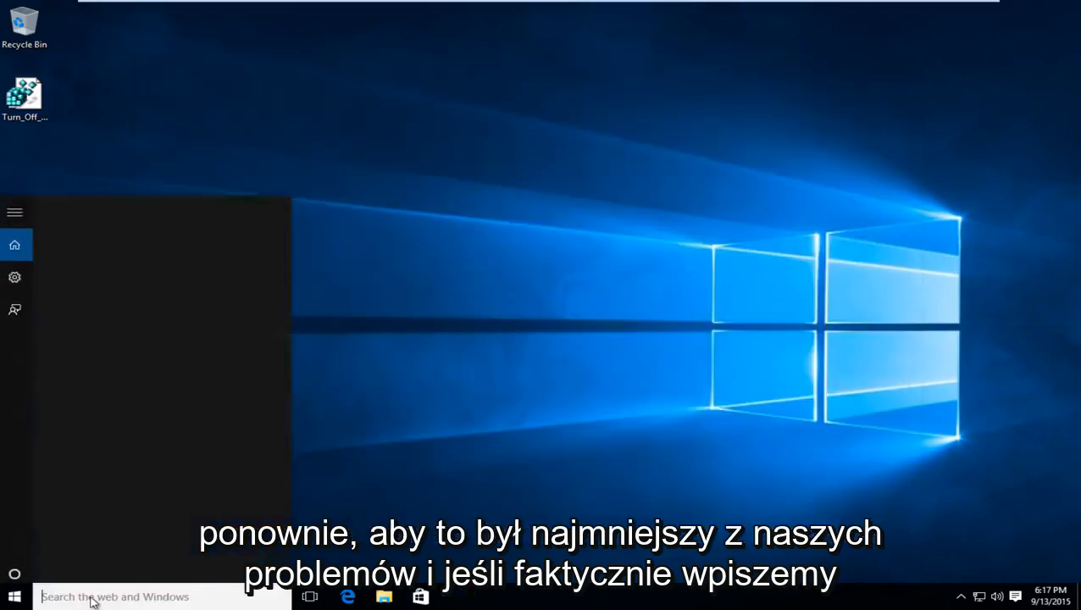
Search 'windows', launch Windows Defender and dismiss the group policy notice
{"action": "type", "text": "windows"}
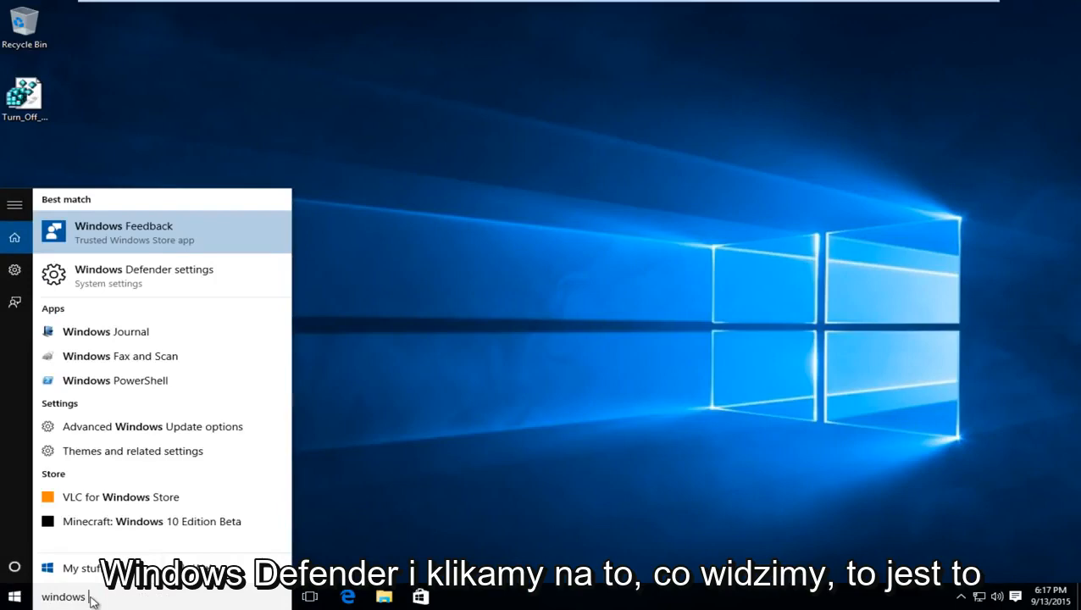
{"action": "left_click", "coordinate": [144, 274]}
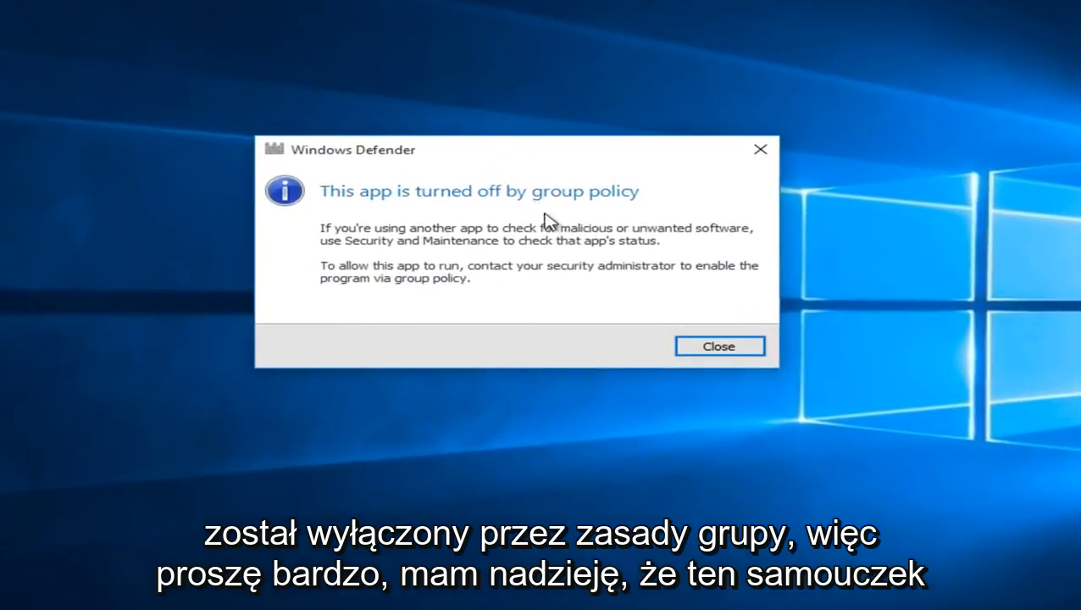
{"action": "left_click", "coordinate": [718, 346]}
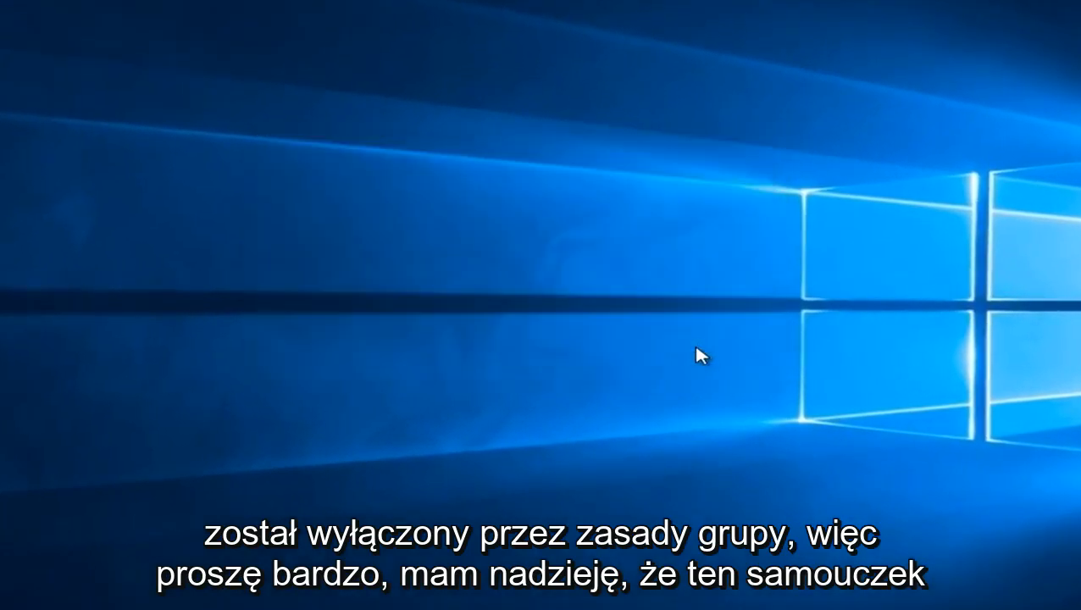